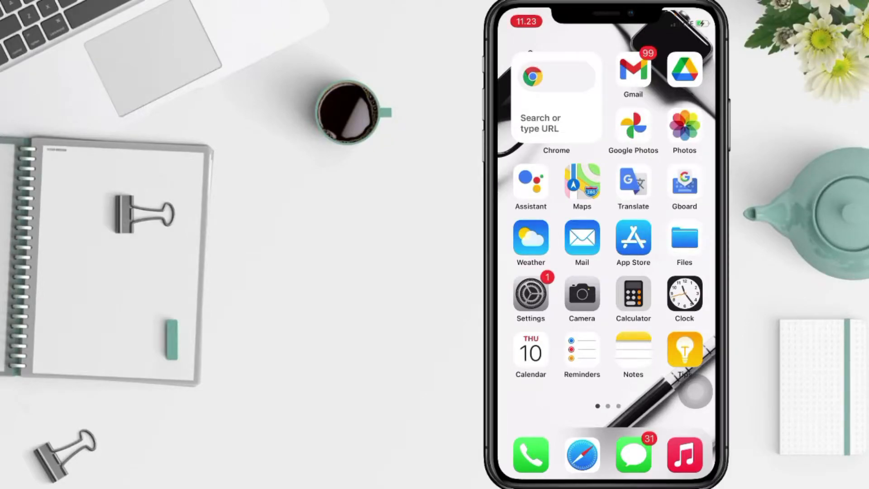
- Swipe through the Home Screen pages and launch the App Store
scroll(left, 3)
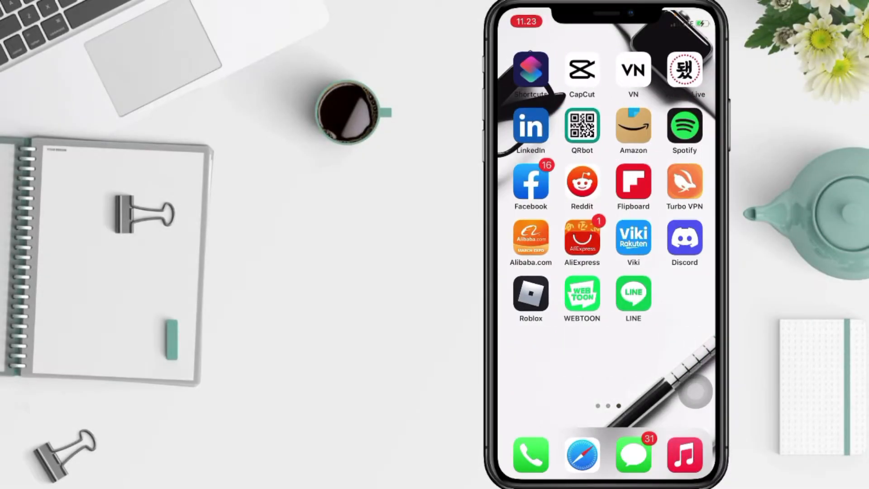
scroll(left, 3)
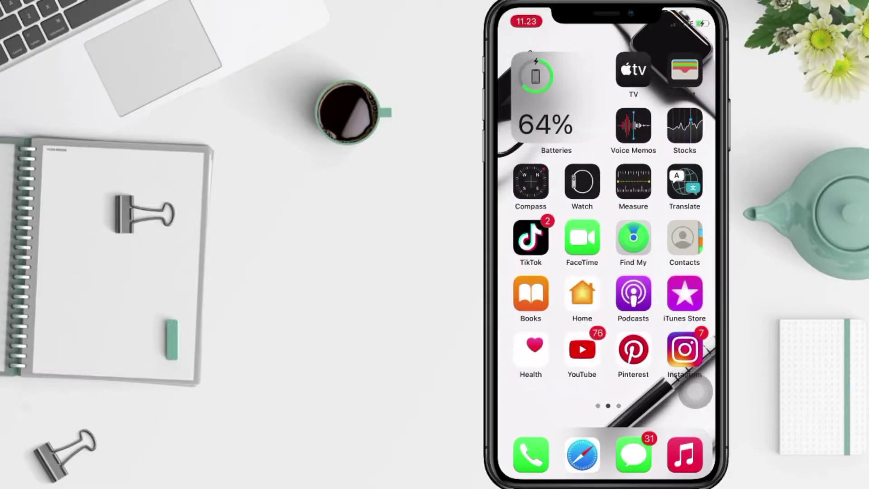
scroll(left, 3)
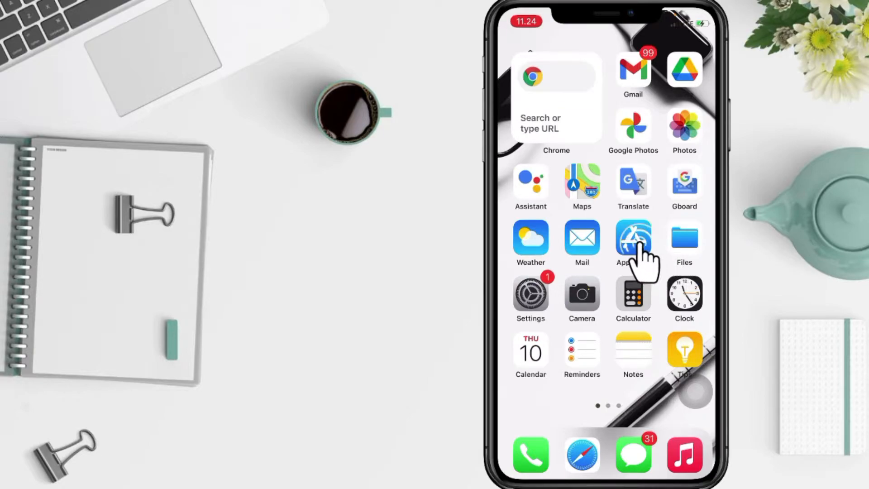
click(633, 243)
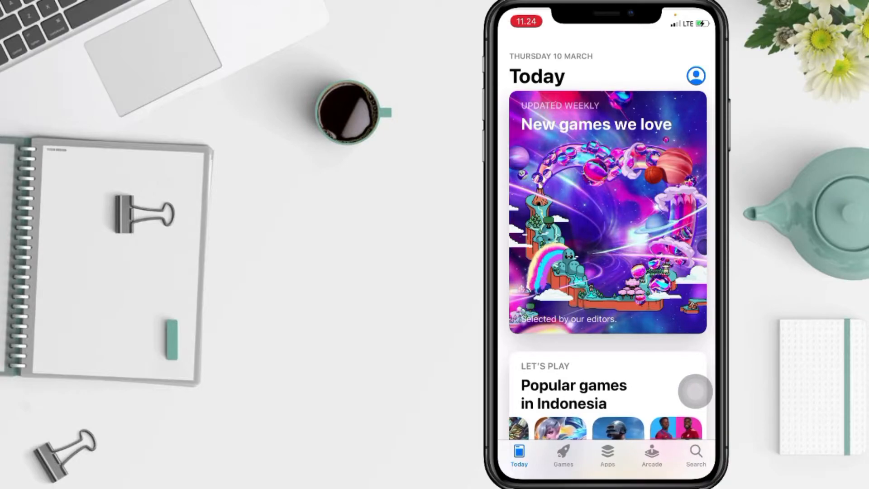
- Search the App Store for "zoom"
scroll(left, 3)
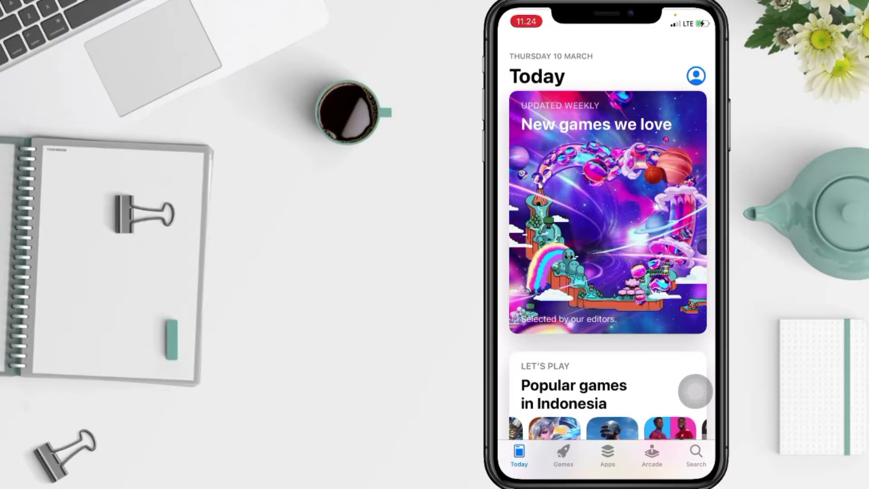
click(695, 457)
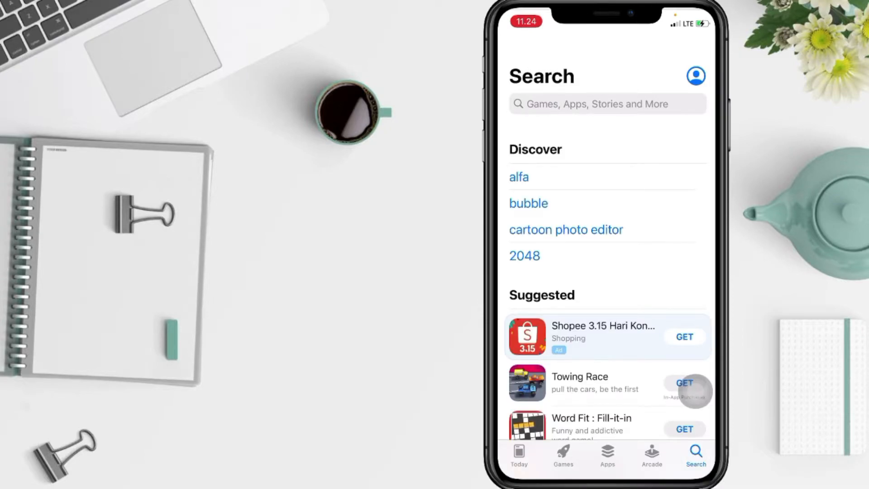
text(zoom)
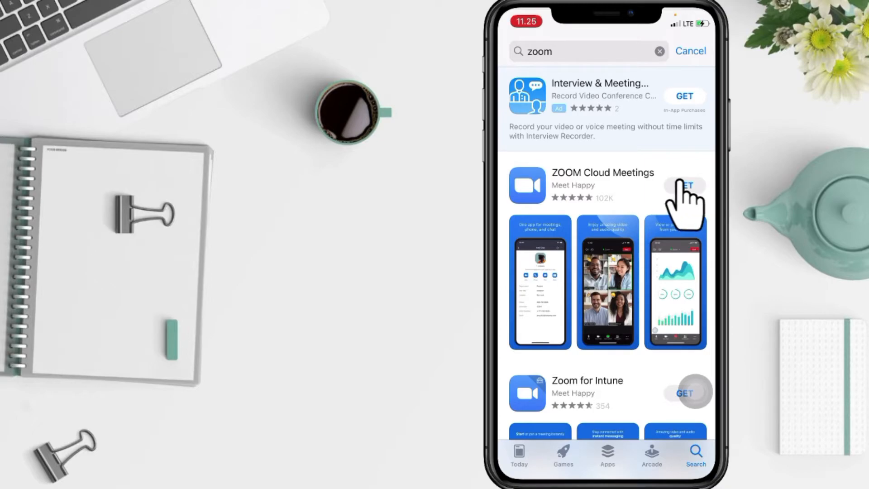
- Start getting ZOOM Cloud Meetings from the zoom search results
click(685, 184)
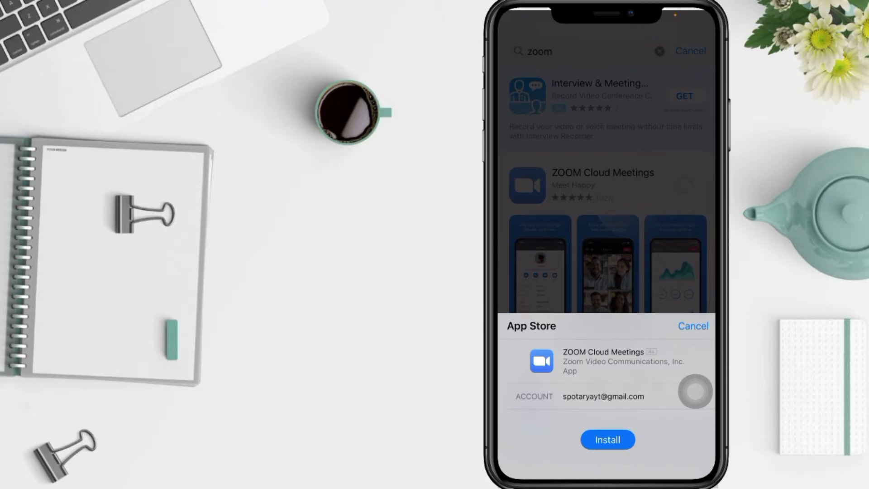
- Confirm installing ZOOM Cloud Meetings
click(606, 440)
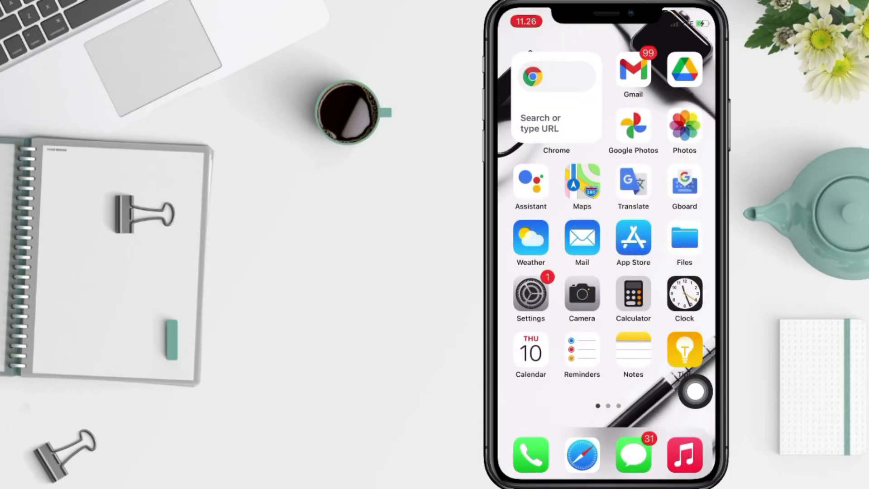
- Launch the newly installed Zoom app from the last Home Screen page
scroll(left, 3)
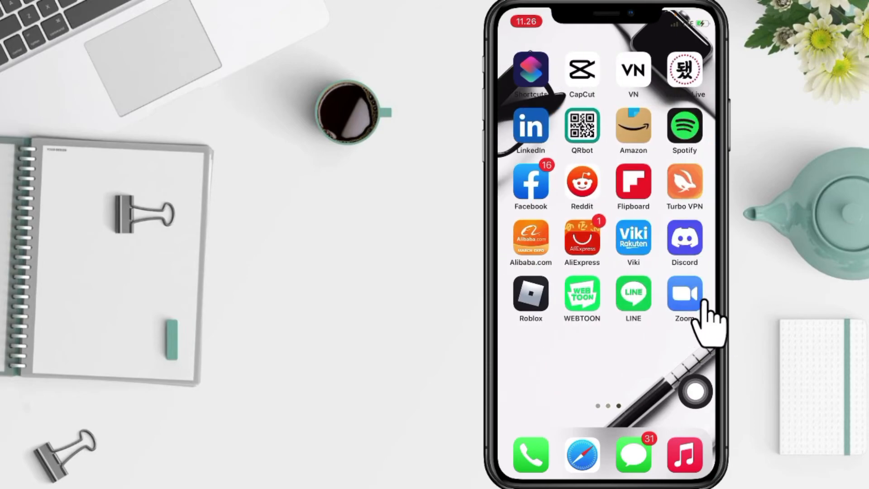
click(684, 295)
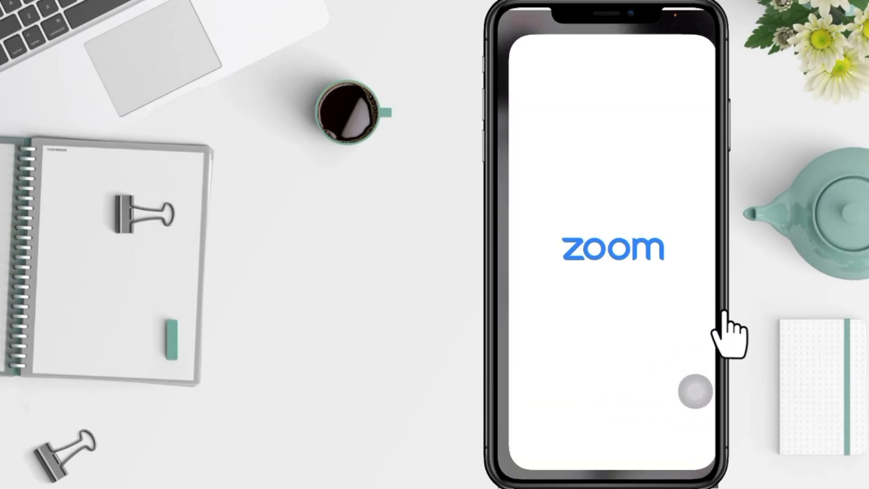